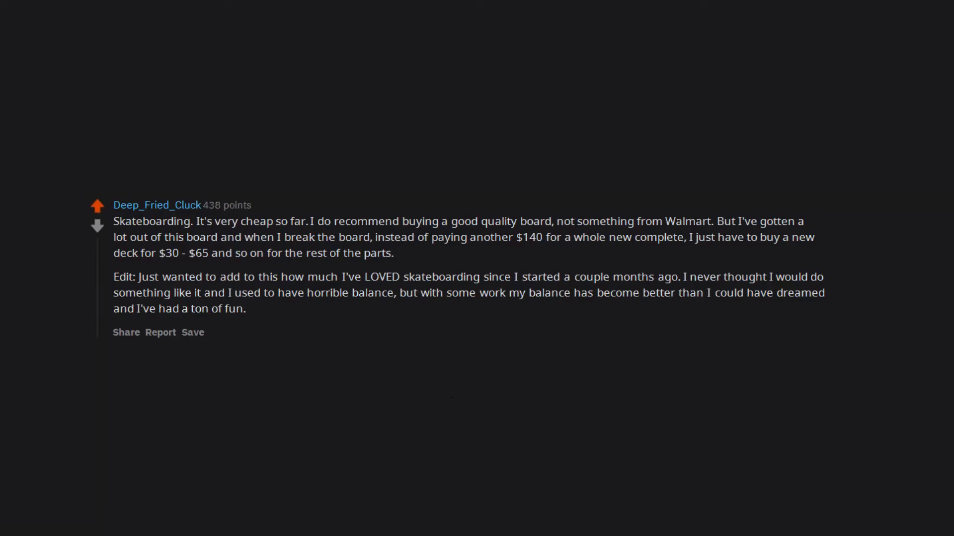
text(All of my friends are starting now!!!)
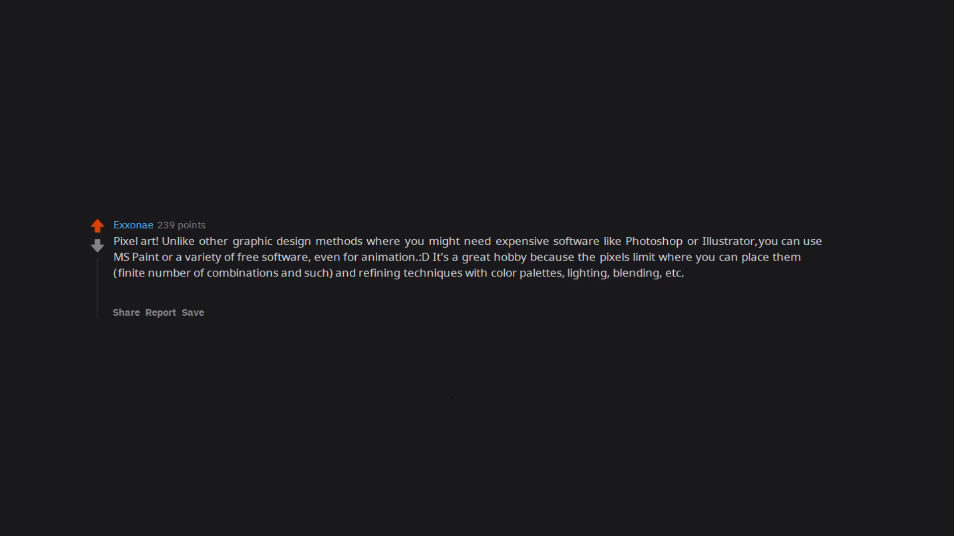
text(there is so much you can do!)
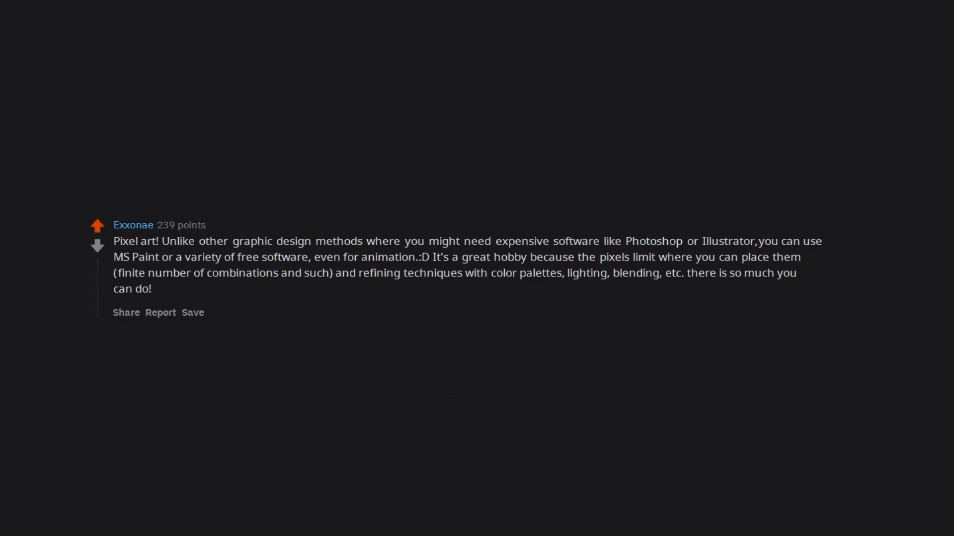